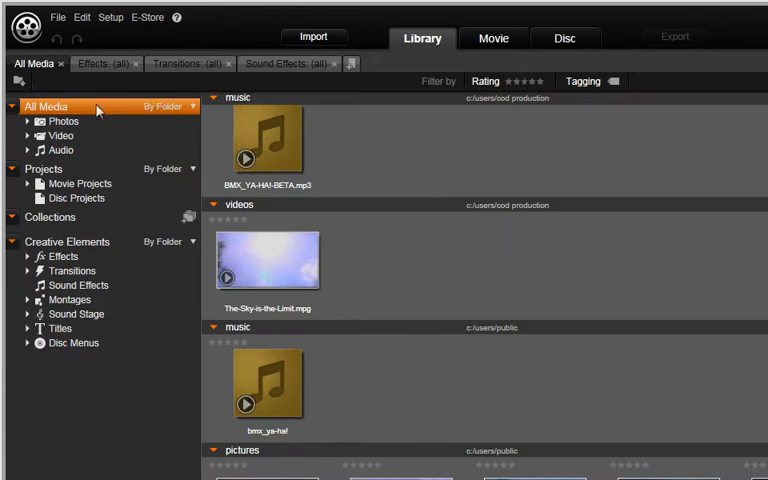
{"action": "mouse_move", "coordinate": [64, 110]}
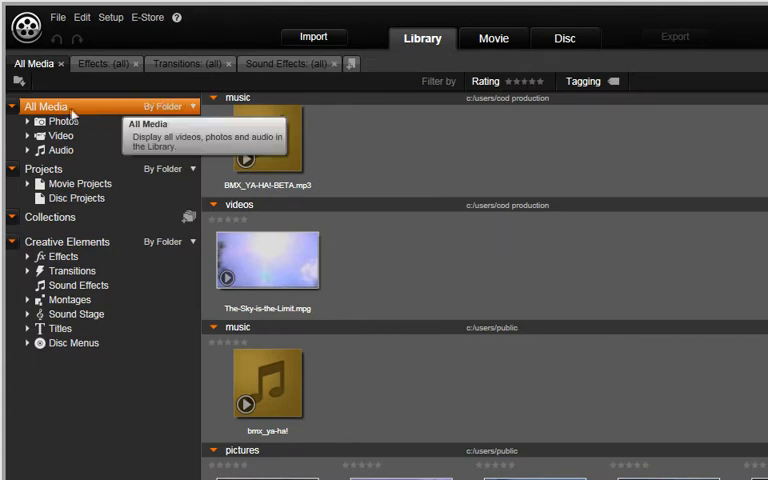
Filter the Library to the Photos collection only.
{"action": "left_click", "coordinate": [63, 121]}
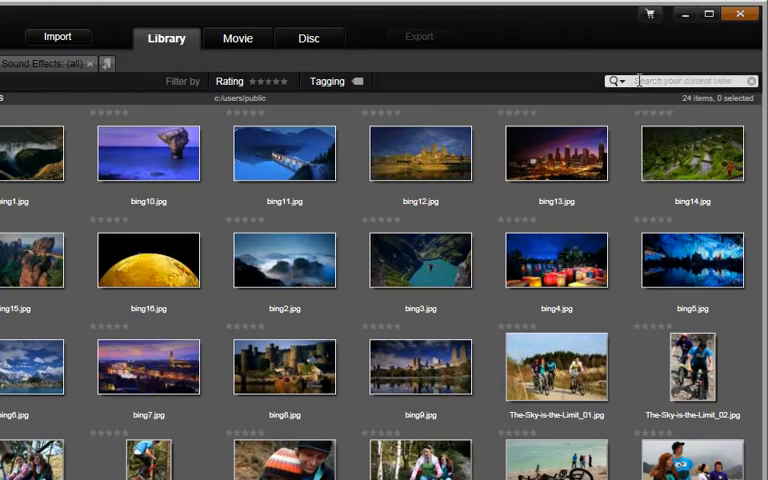
{"action": "type", "text": "sky"}
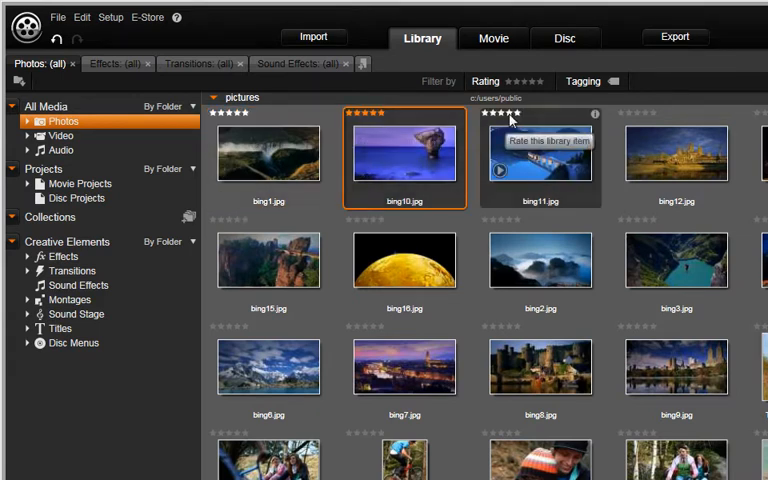
Rate bing11.jpg four stars and bing12.jpg three stars.
{"action": "left_click", "coordinate": [676, 155]}
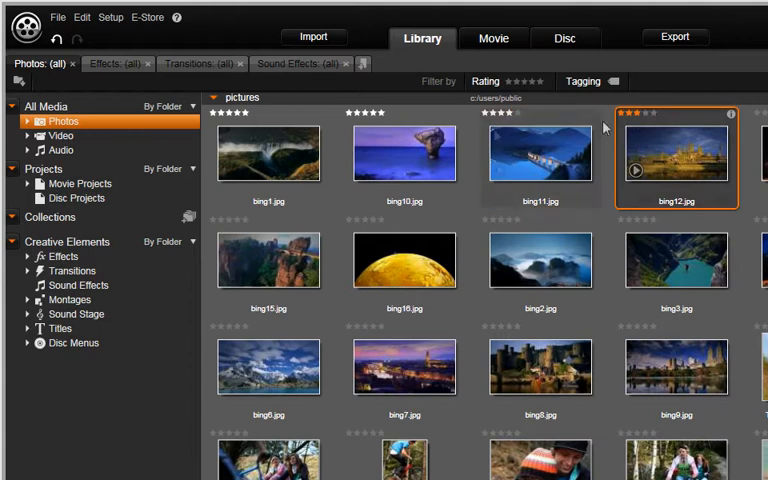
{"action": "left_click", "coordinate": [167, 105]}
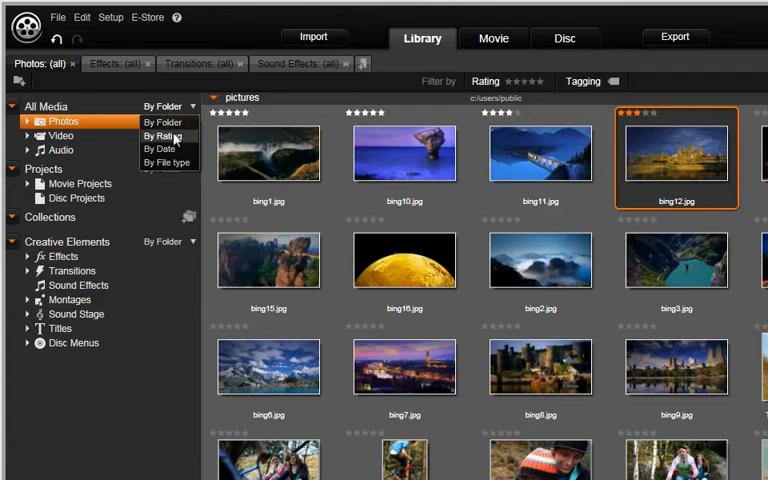
Switch the Library grouping from By Folder to By Rating.
{"action": "left_click", "coordinate": [161, 136]}
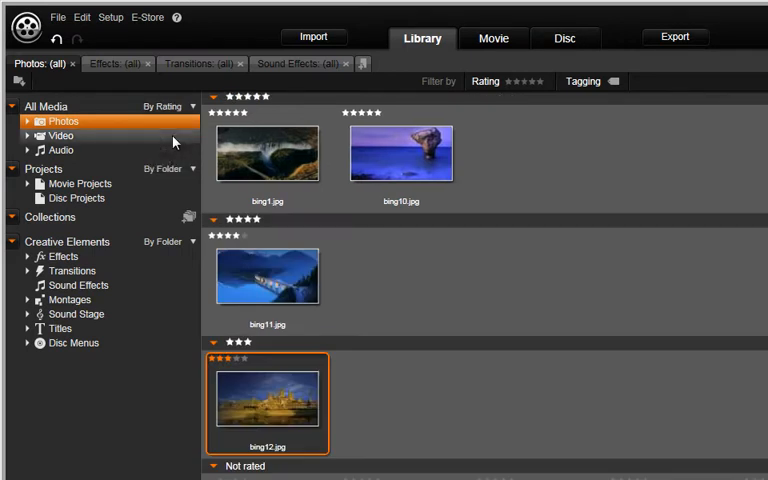
{"action": "mouse_move", "coordinate": [500, 127]}
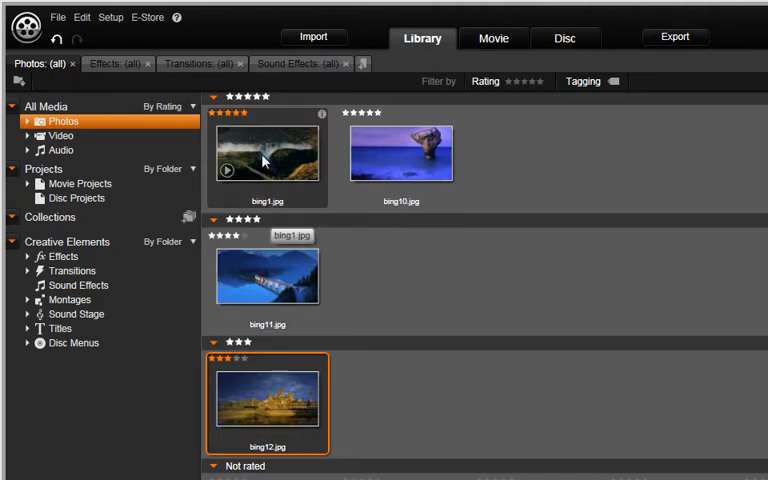
{"action": "left_click", "coordinate": [267, 150]}
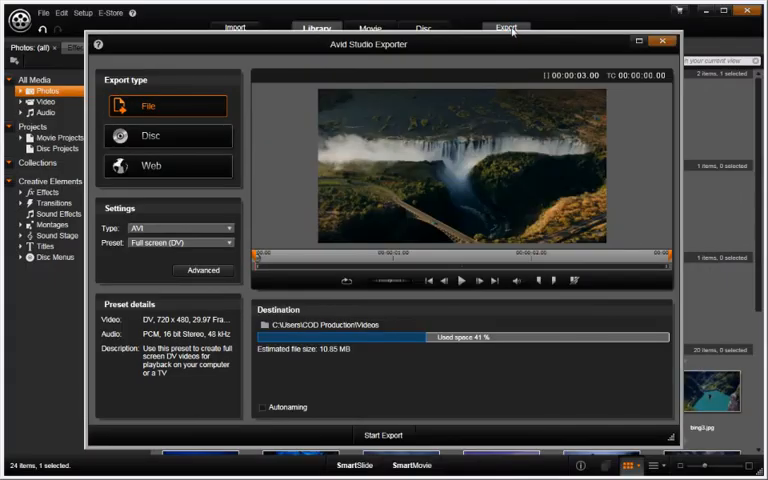
{"action": "mouse_move", "coordinate": [183, 107]}
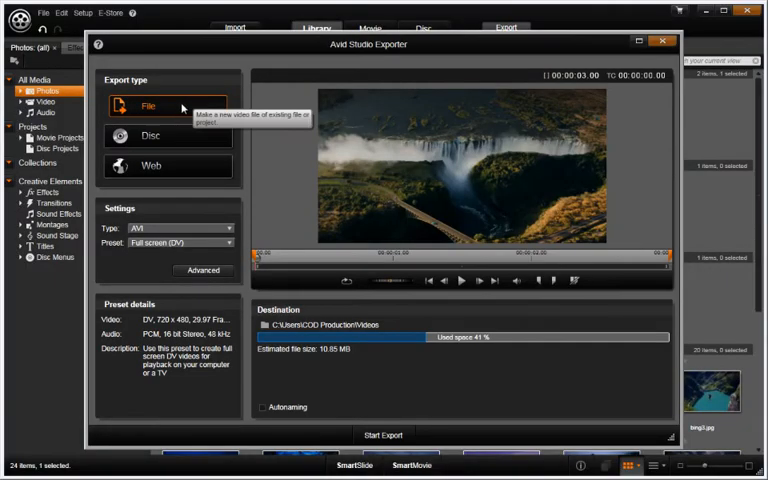
{"action": "mouse_move", "coordinate": [410, 50]}
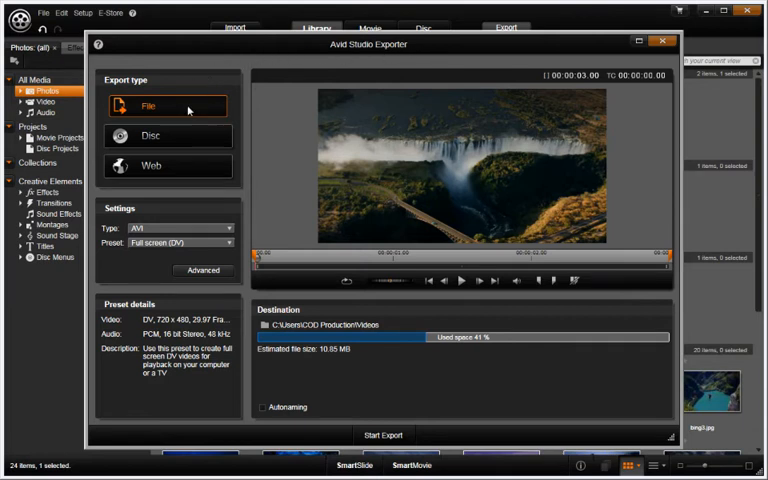
{"action": "mouse_move", "coordinate": [186, 107]}
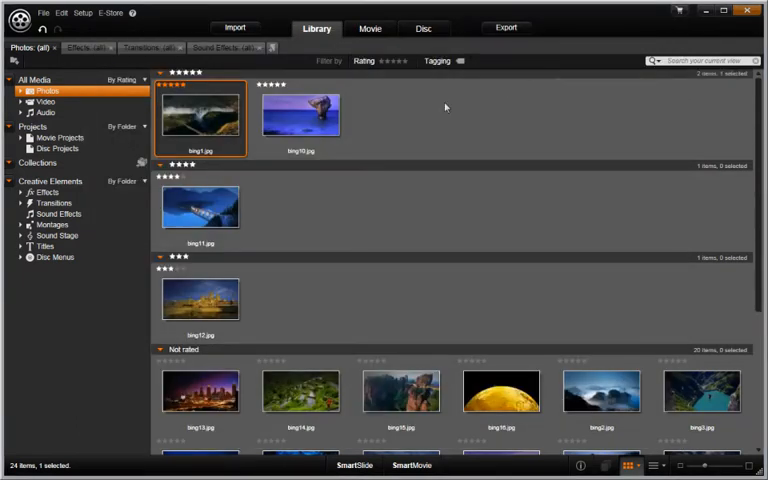
{"action": "mouse_move", "coordinate": [383, 121]}
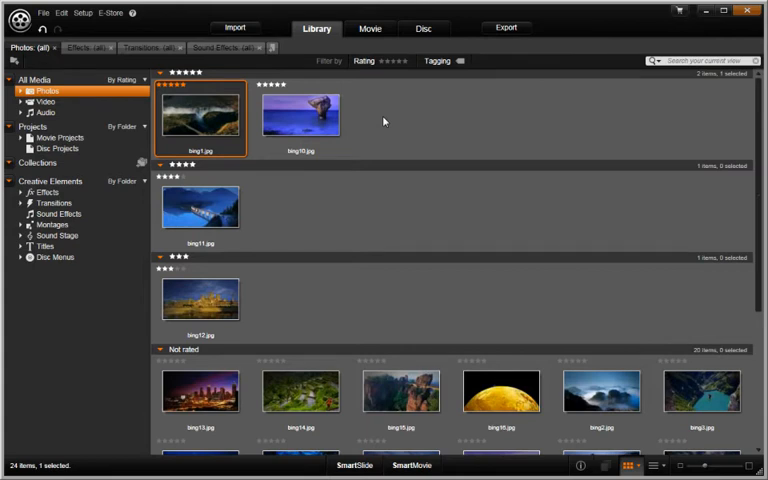
{"action": "mouse_move", "coordinate": [198, 120]}
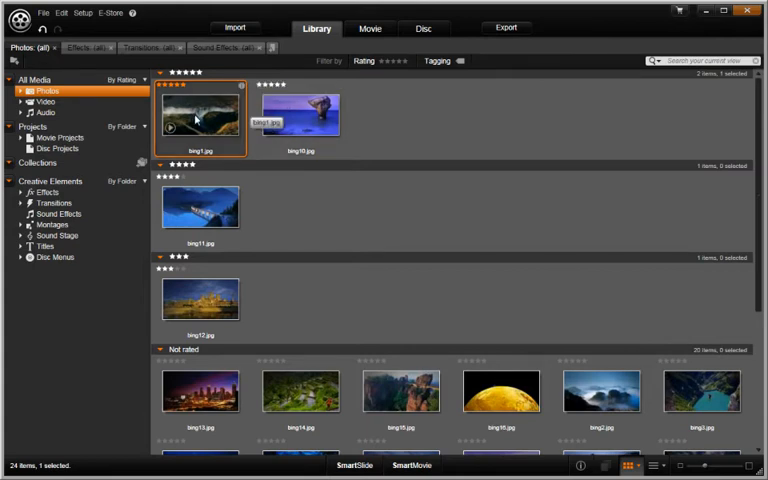
Open bing1.jpg in the Corrections editor.
{"action": "double_click", "coordinate": [199, 113]}
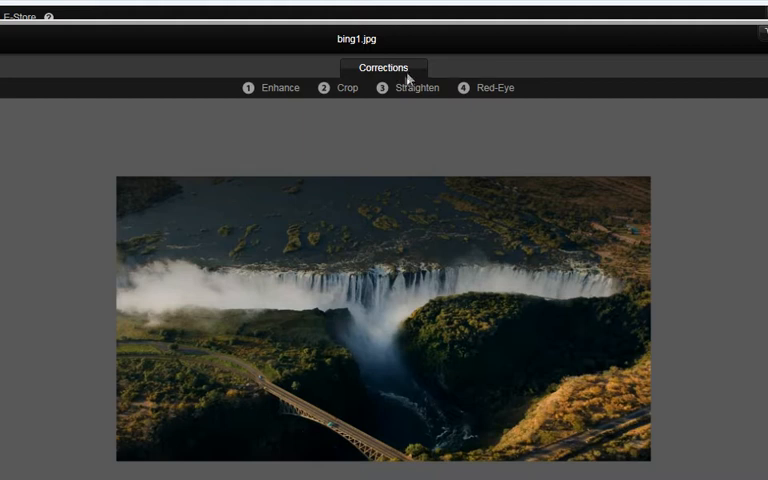
{"action": "mouse_move", "coordinate": [270, 95]}
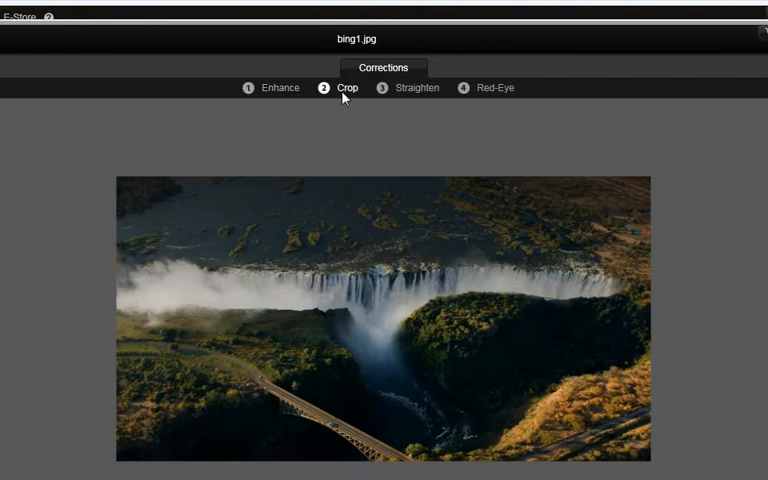
{"action": "mouse_move", "coordinate": [388, 101]}
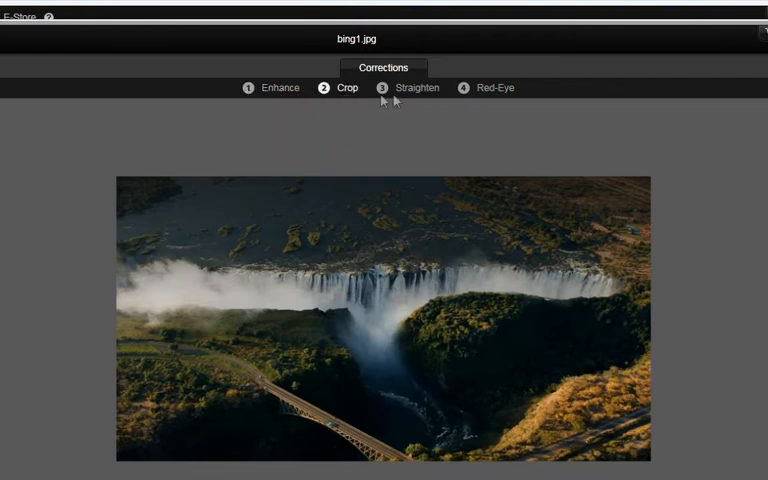
{"action": "mouse_move", "coordinate": [418, 95]}
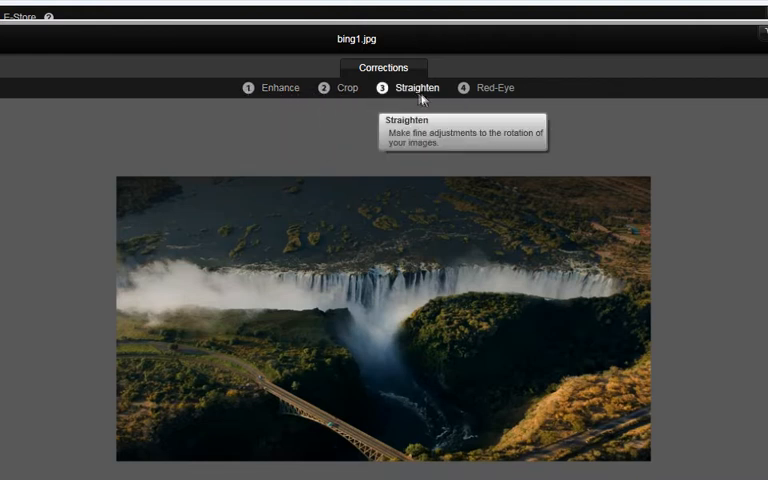
{"action": "mouse_move", "coordinate": [500, 90]}
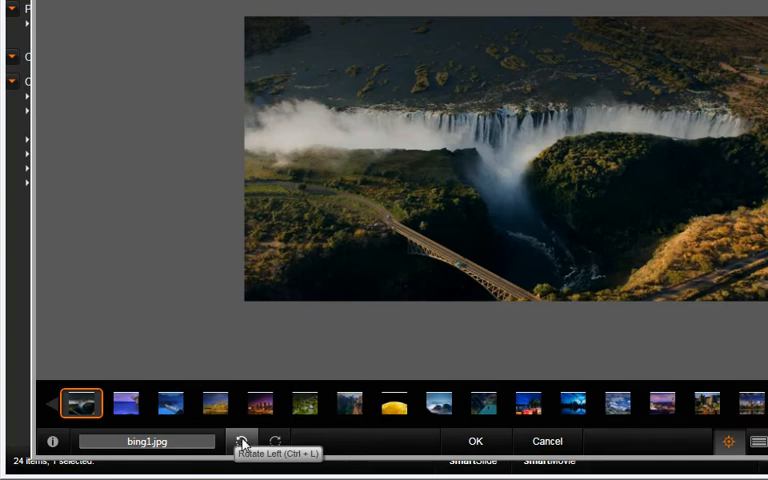
{"action": "mouse_move", "coordinate": [277, 442]}
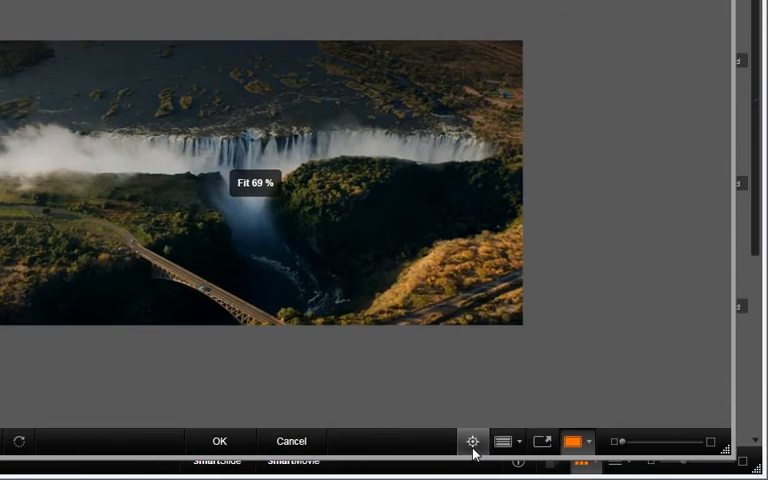
{"action": "left_click", "coordinate": [472, 441]}
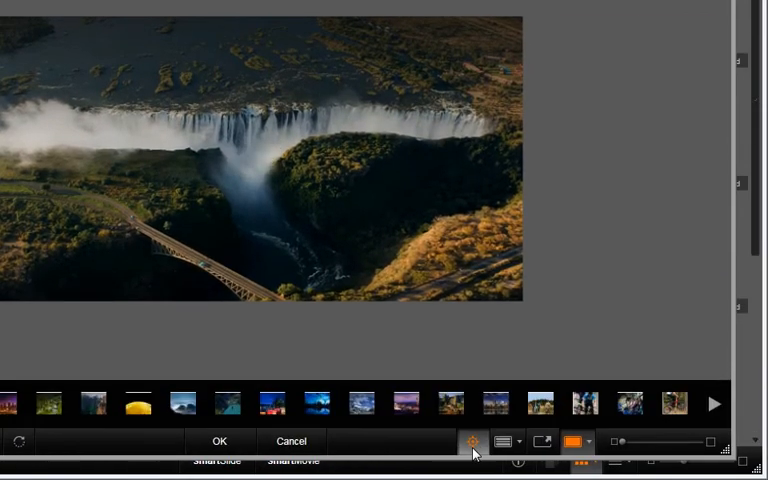
{"action": "mouse_move", "coordinate": [504, 442]}
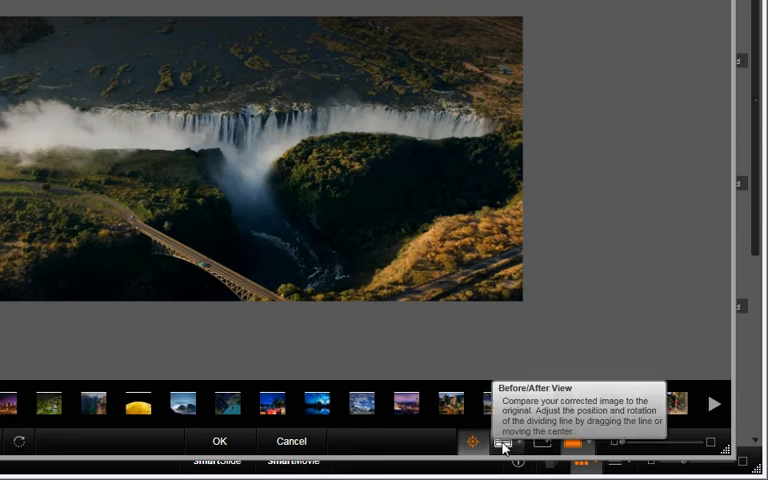
{"action": "left_click", "coordinate": [505, 442]}
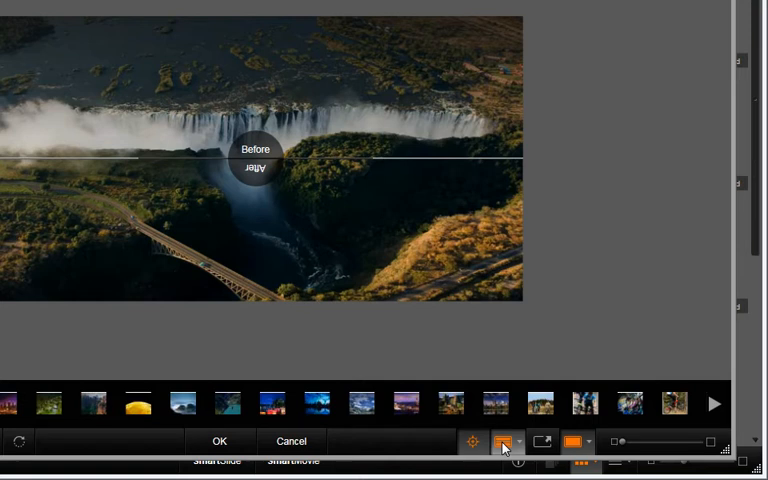
{"action": "left_click", "coordinate": [505, 441]}
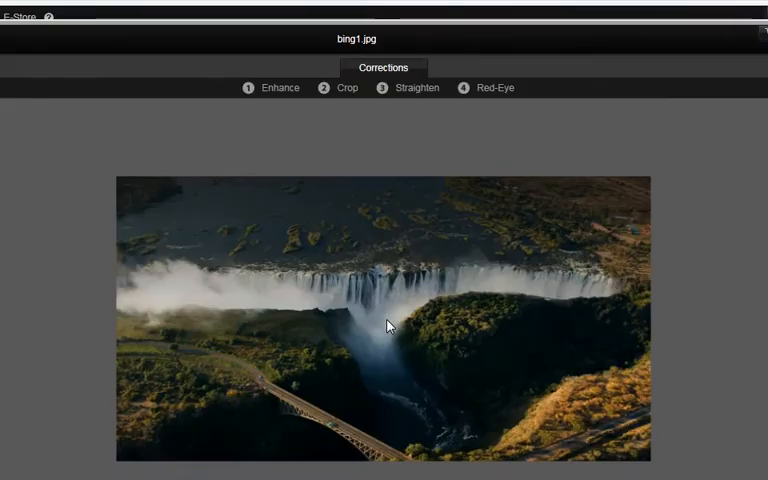
{"action": "mouse_move", "coordinate": [347, 88]}
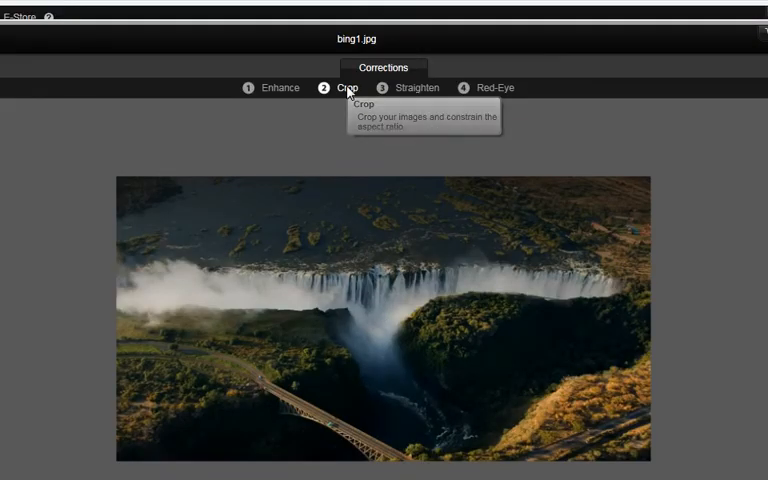
Drag a crop frame on bing1 trimming its left side and top, and preview it.
{"action": "left_click", "coordinate": [347, 88]}
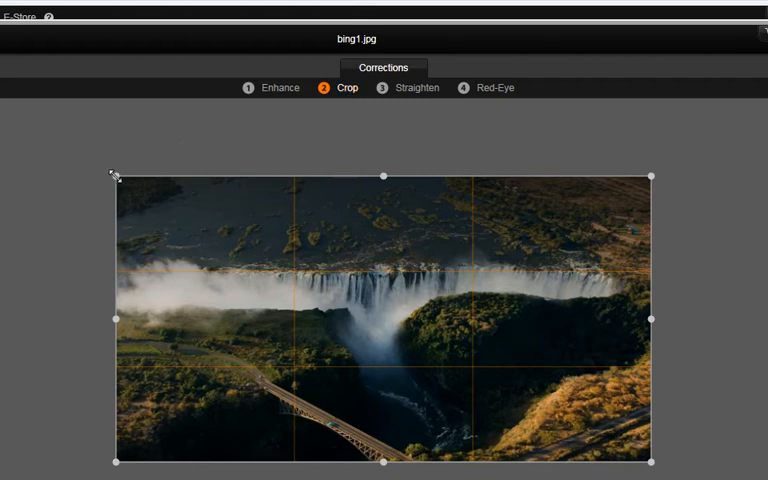
{"action": "left_click_drag", "start_coordinate": [115, 171], "coordinate": [249, 262]}
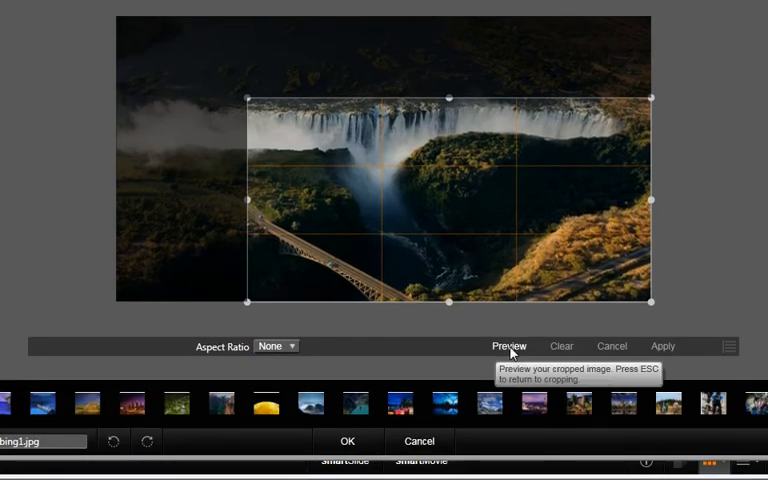
{"action": "left_click", "coordinate": [508, 346]}
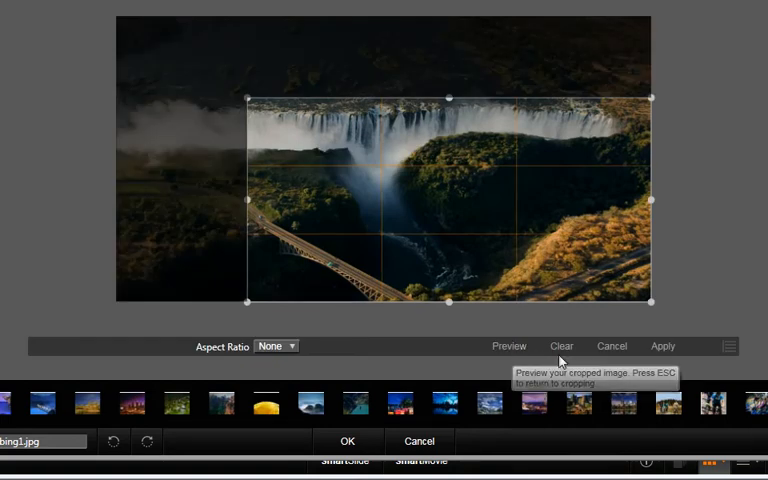
{"action": "mouse_move", "coordinate": [615, 360]}
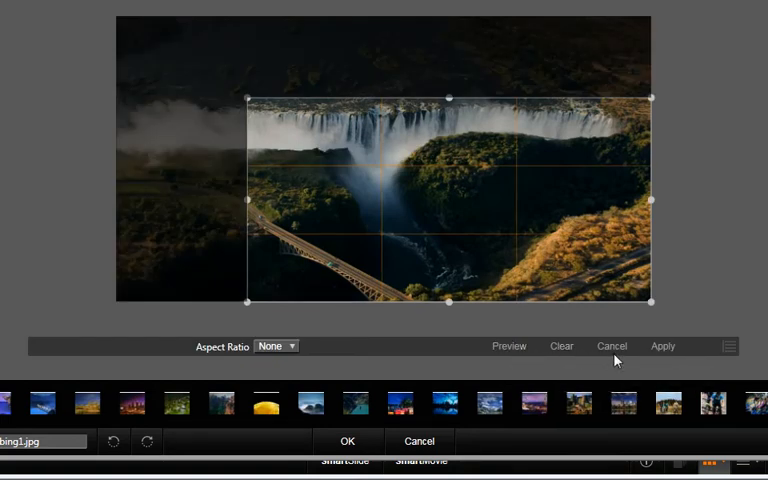
{"action": "mouse_move", "coordinate": [632, 360]}
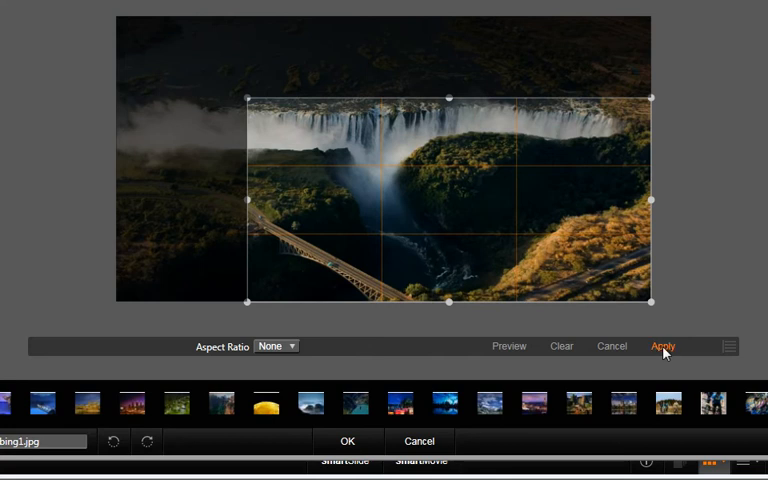
Apply the crop, straighten bing1 by about 1.55°, and save the corrections to the Library.
{"action": "left_click", "coordinate": [663, 346]}
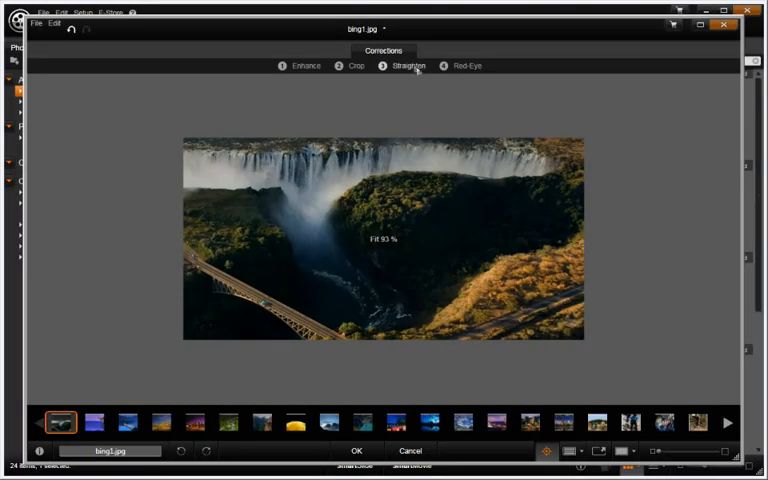
{"action": "left_click", "coordinate": [406, 66]}
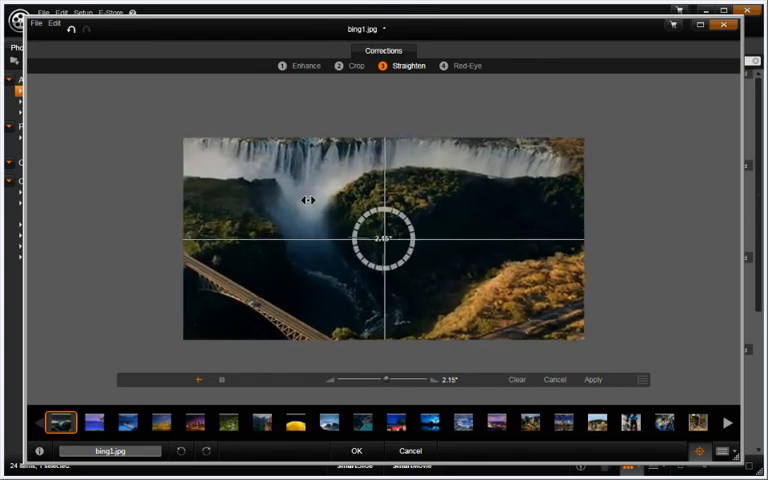
{"action": "left_click_drag", "start_coordinate": [308, 200], "coordinate": [355, 160]}
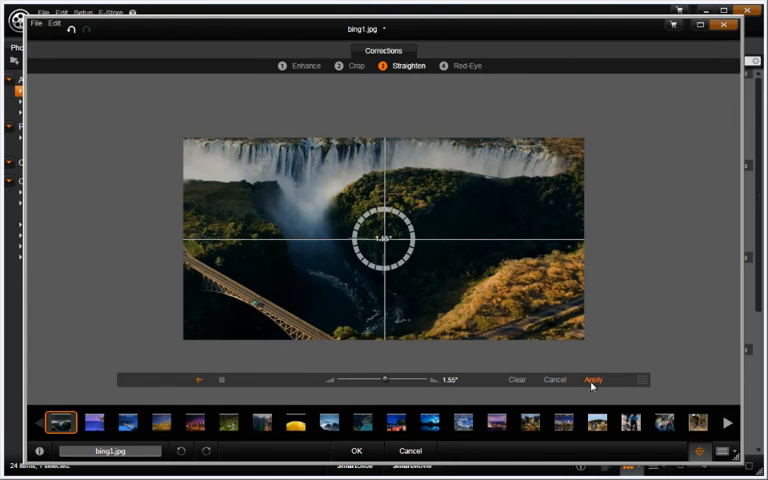
{"action": "left_click", "coordinate": [592, 379]}
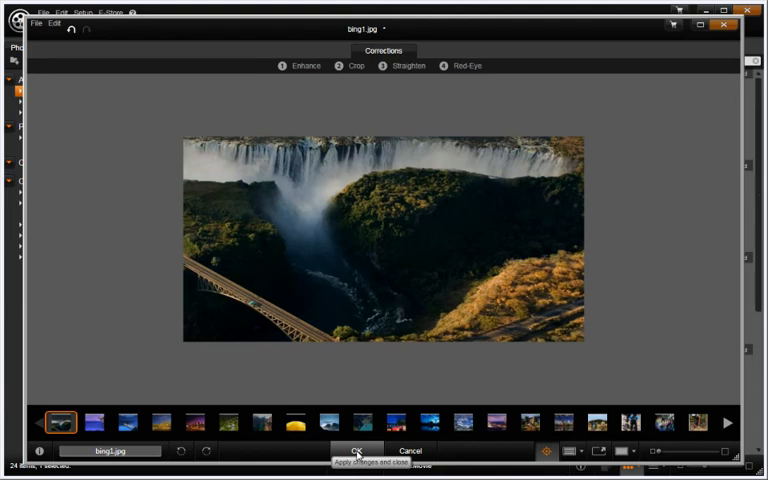
{"action": "left_click", "coordinate": [358, 450]}
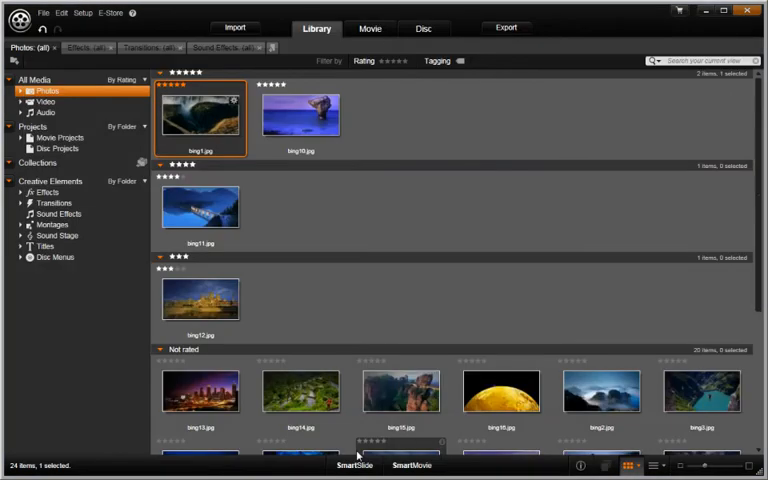
{"action": "mouse_move", "coordinate": [200, 115]}
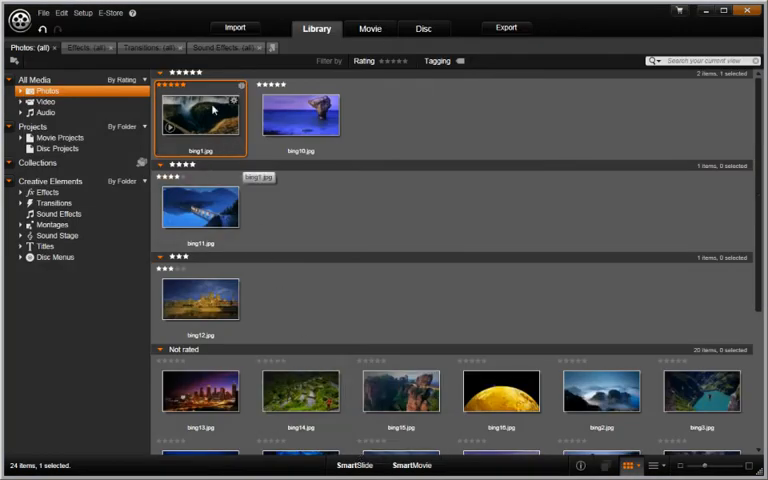